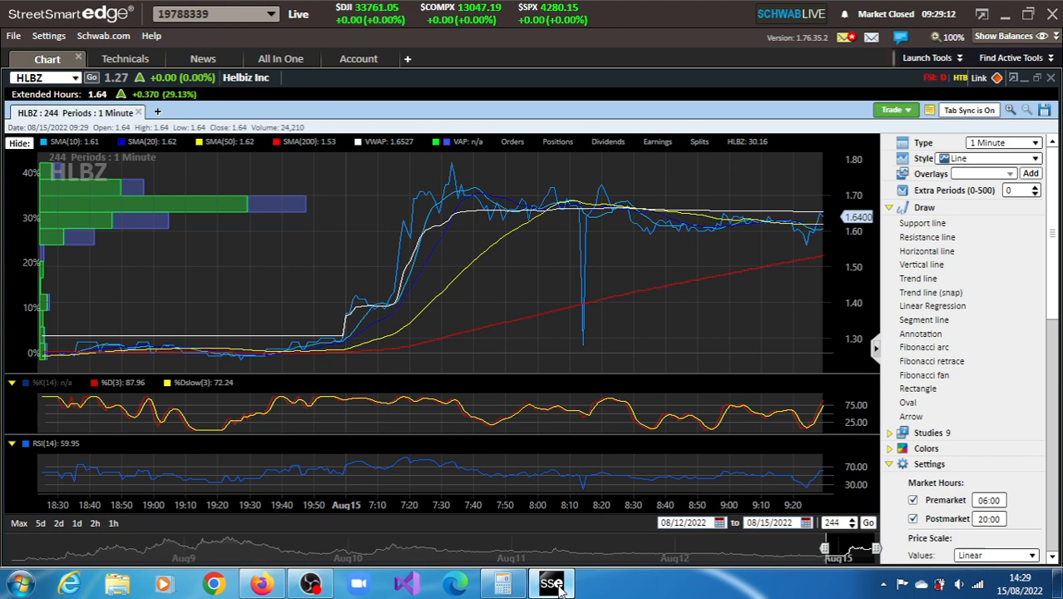
Glance at HLBZ quote and order screen, back to chart, then open the CEO's Form 4 filing.
left_click(280, 58)
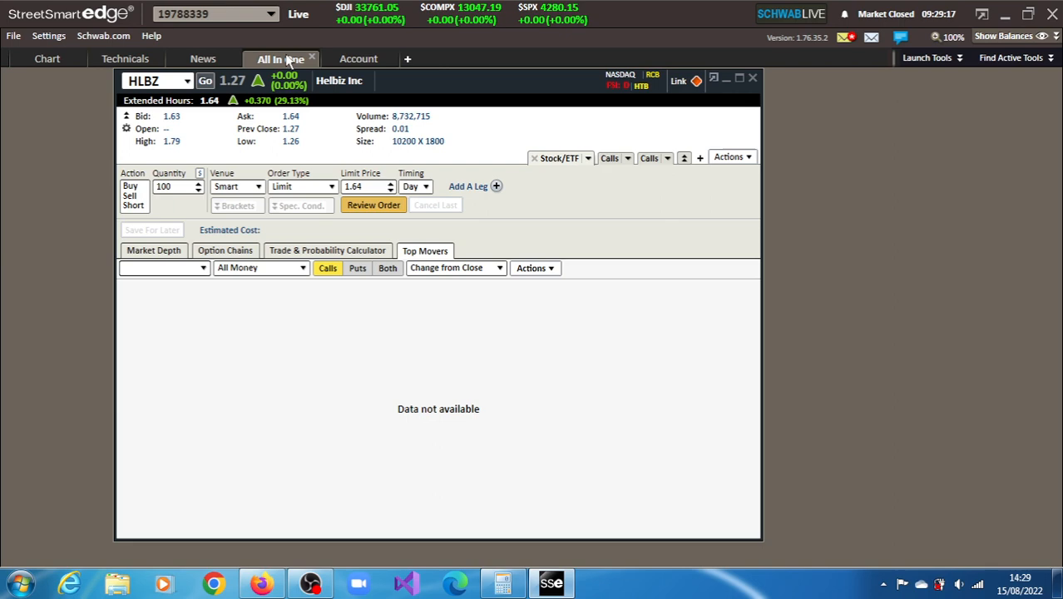
left_click(46, 58)
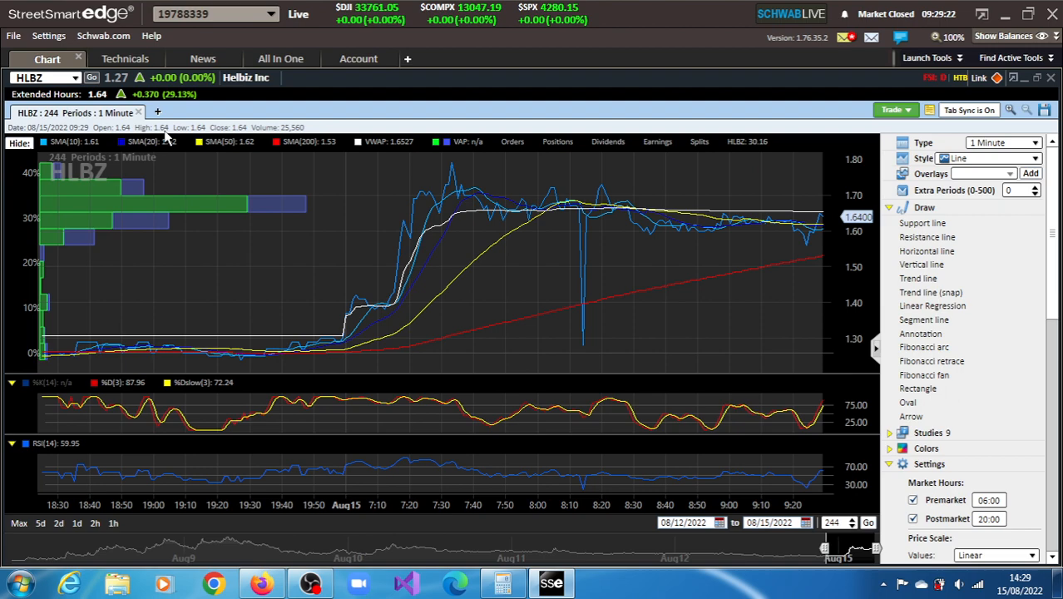
left_click(261, 583)
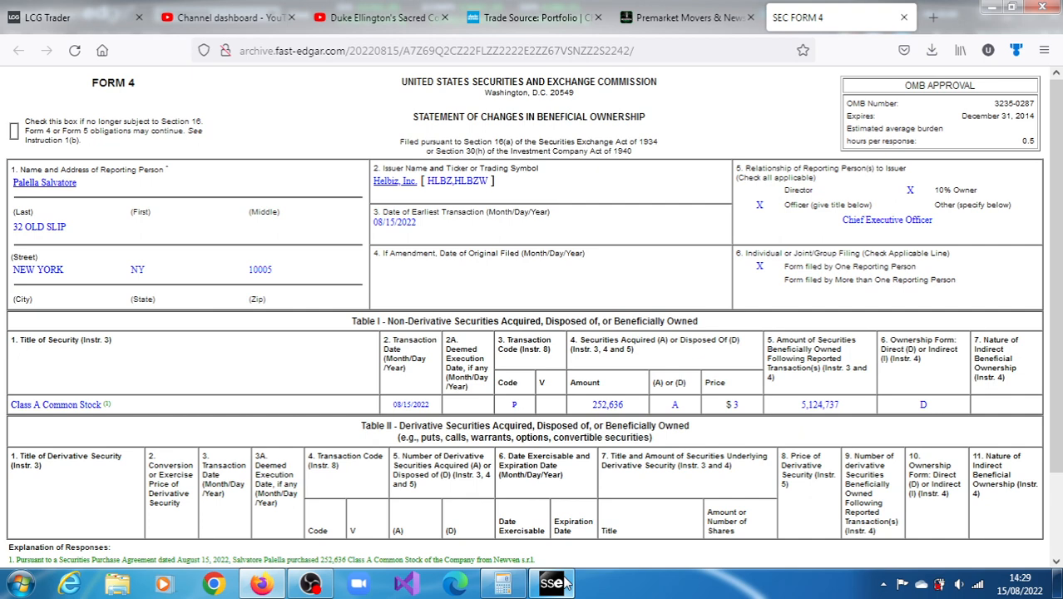
Bring StreetSmart Edge forward to watch the HLBZ 1-minute chart reach 1.555, up 22.44%.
left_click(551, 582)
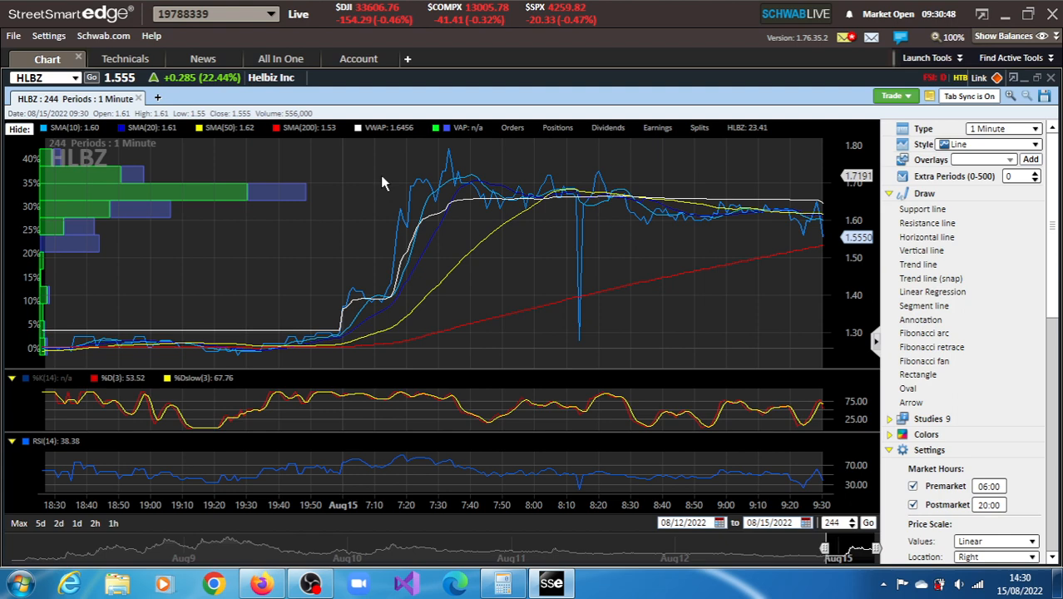
mouse_move(742, 418)
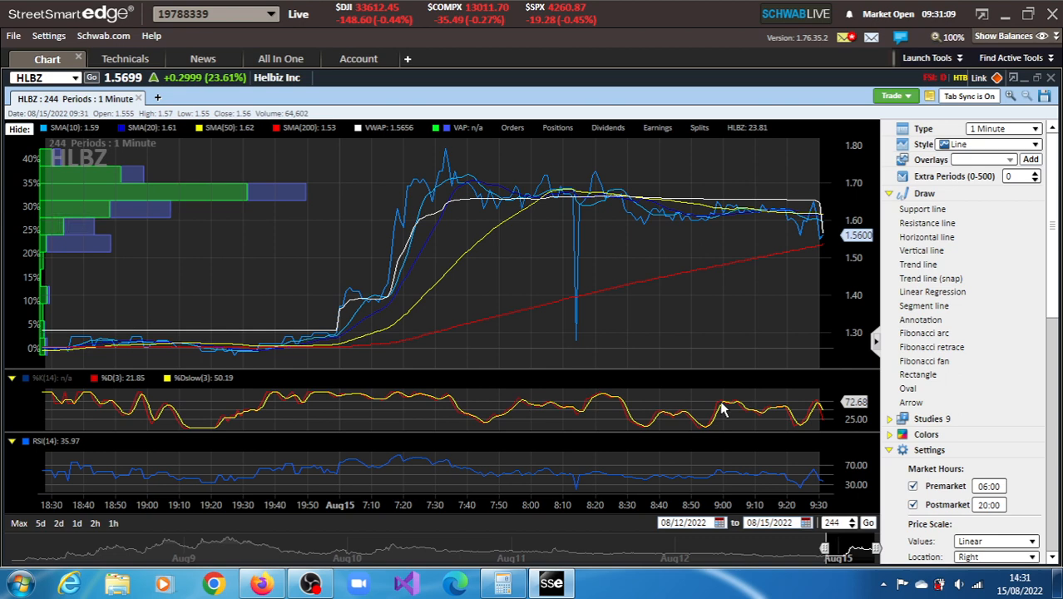
mouse_move(677, 419)
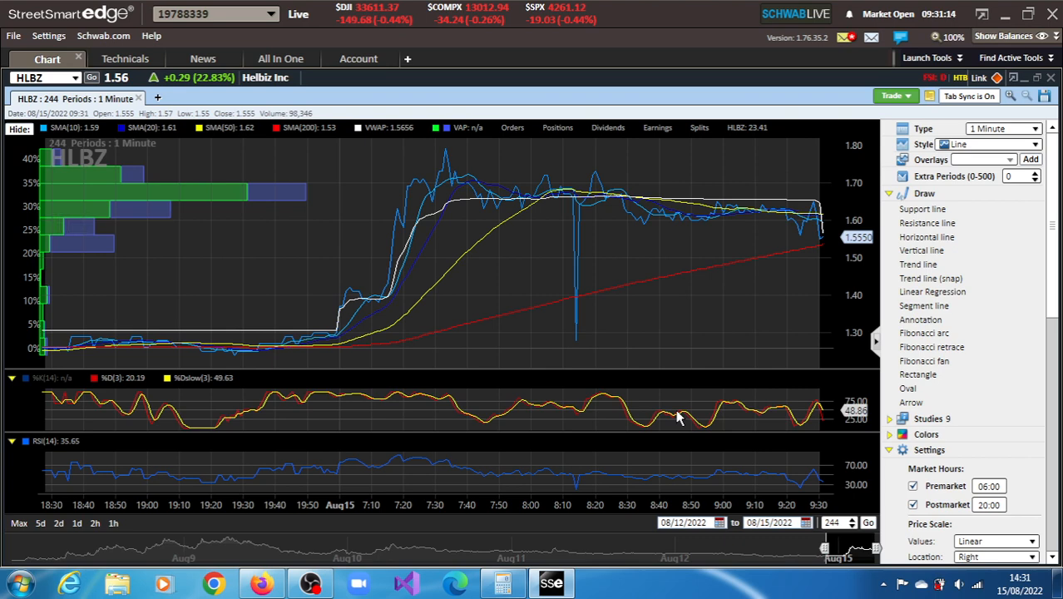